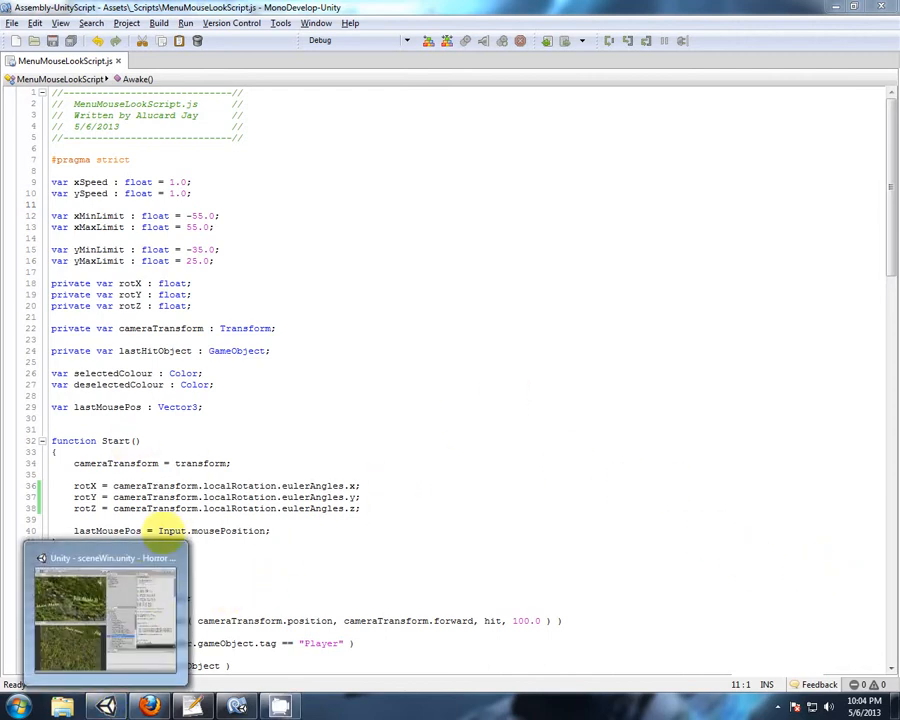
# - Glance at the scene in Unity, then return to the MonoDevelop script editor
pyautogui.click(95, 610)
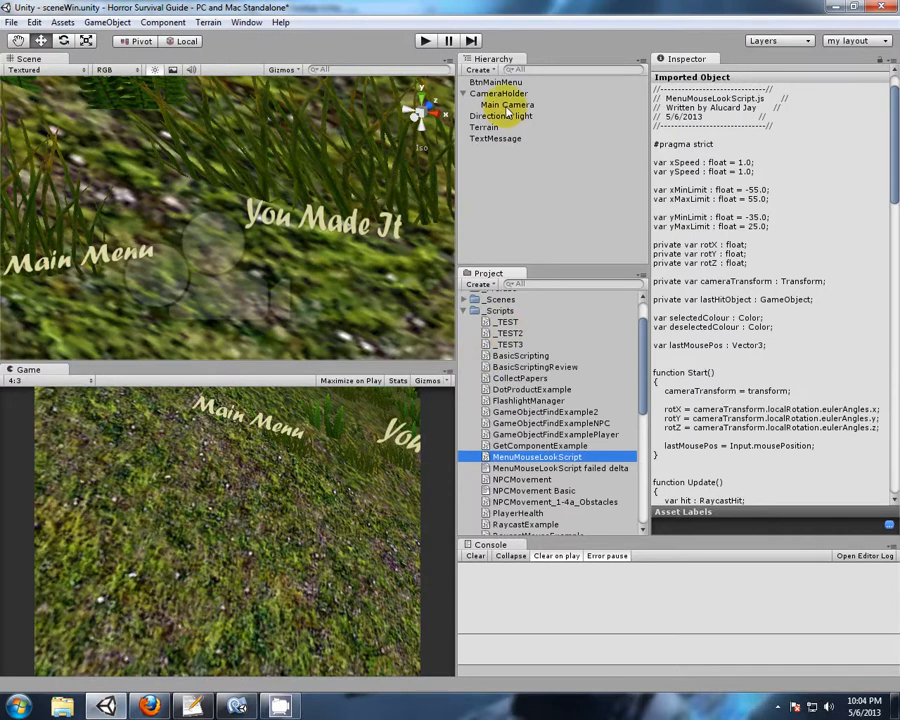
pyautogui.click(507, 105)
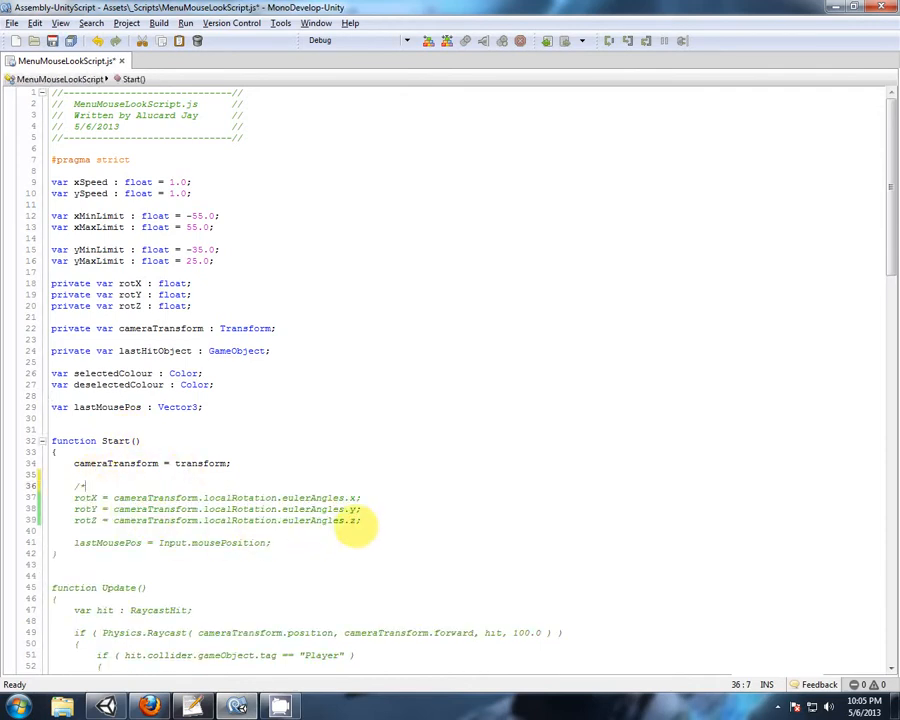
# - Close the block comment and add cameraTransform.localRotation = Quaternion.identity in Start()
pyautogui.write('*/')
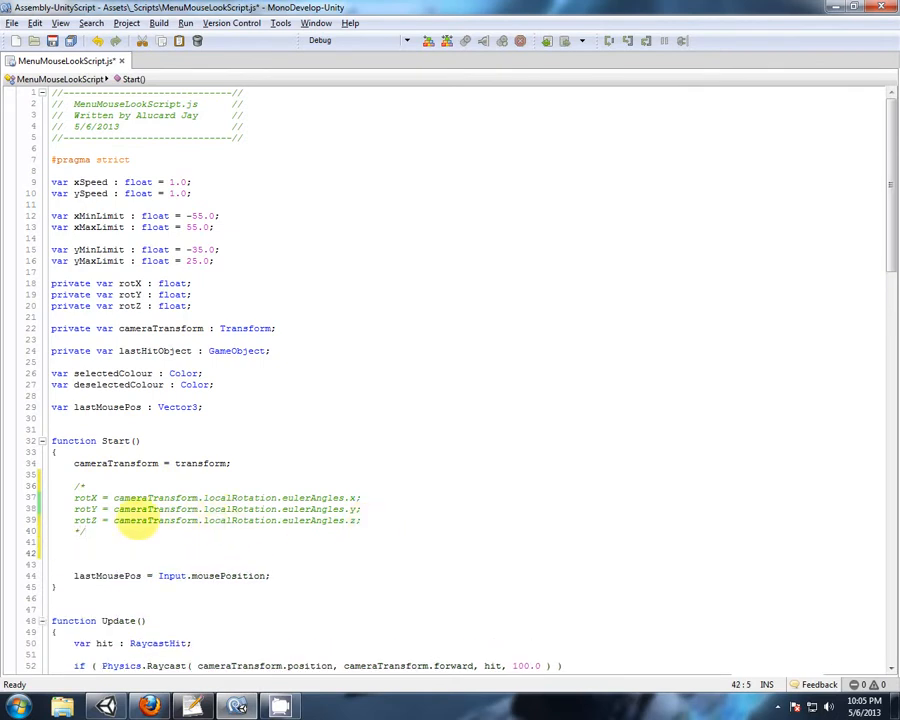
pyautogui.moveTo(114, 520); pyautogui.dragTo(280, 520)
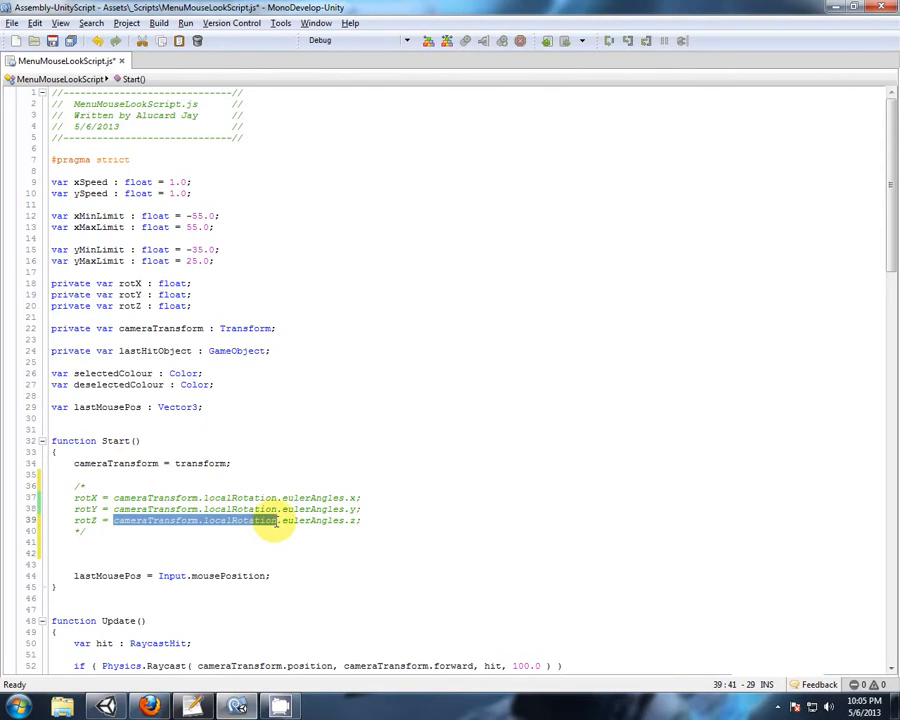
pyautogui.write('cameraTransform.localRotation =')
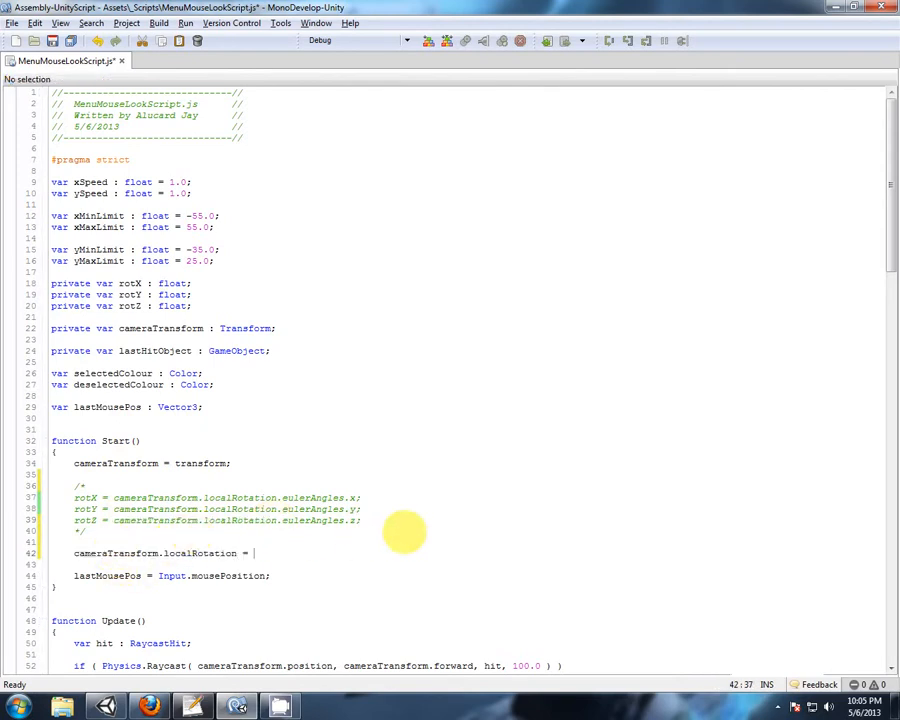
pyautogui.write('Quaternion')
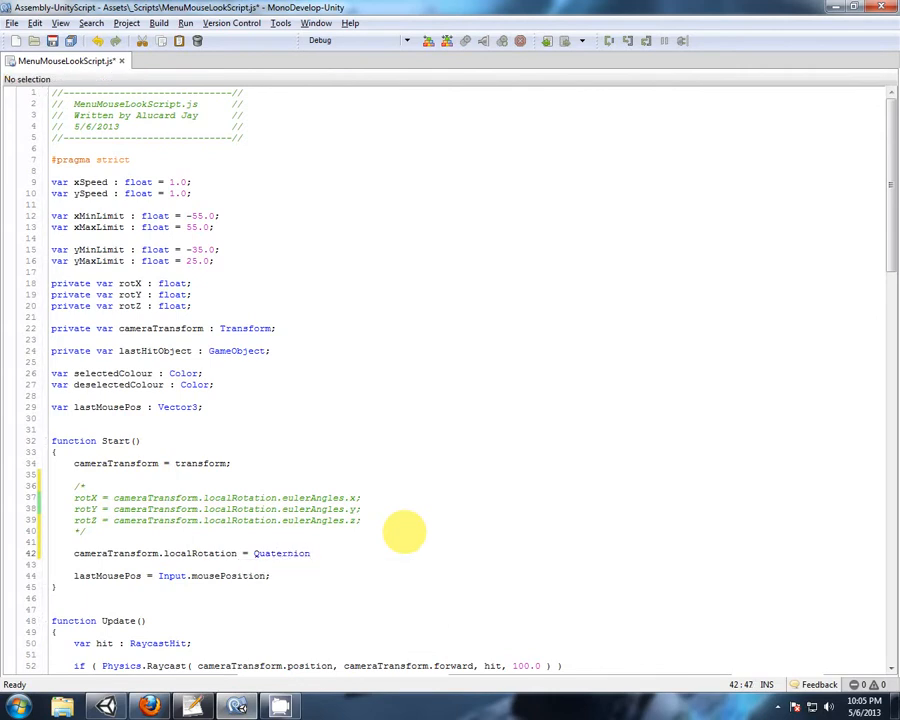
pyautogui.write('.identity;')
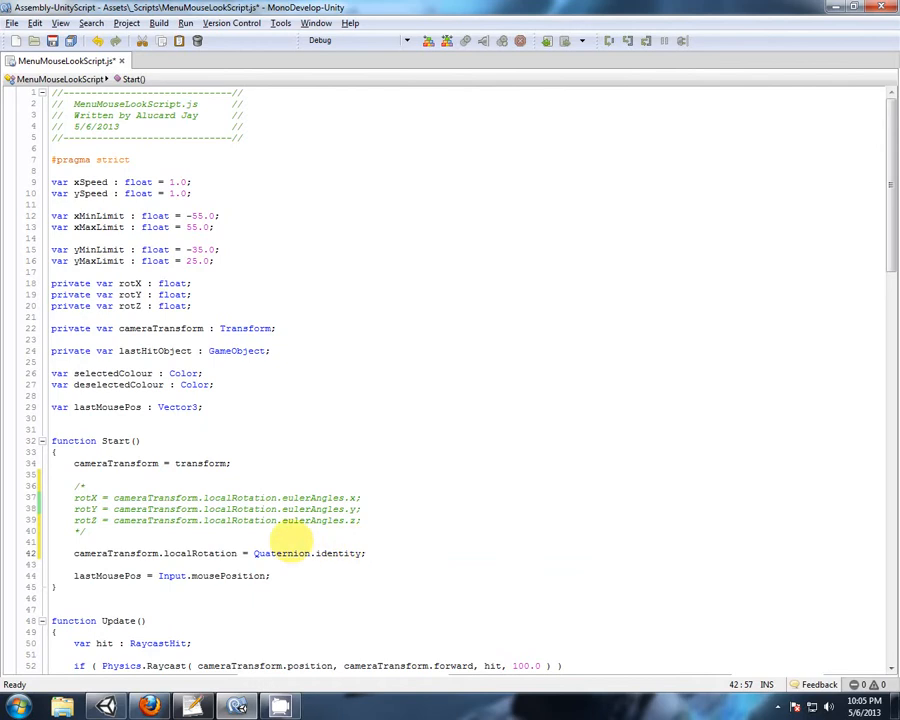
# - Add rotX = rotY = rotZ = 0.0; to Start()
pyautogui.doubleClick(84, 497)
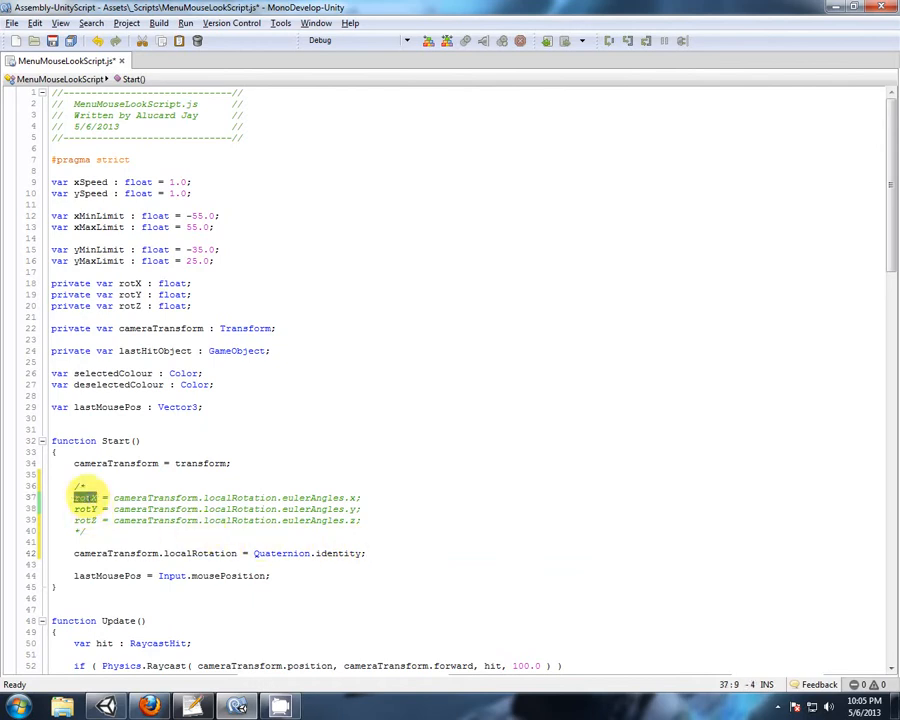
pyautogui.write('rotX')
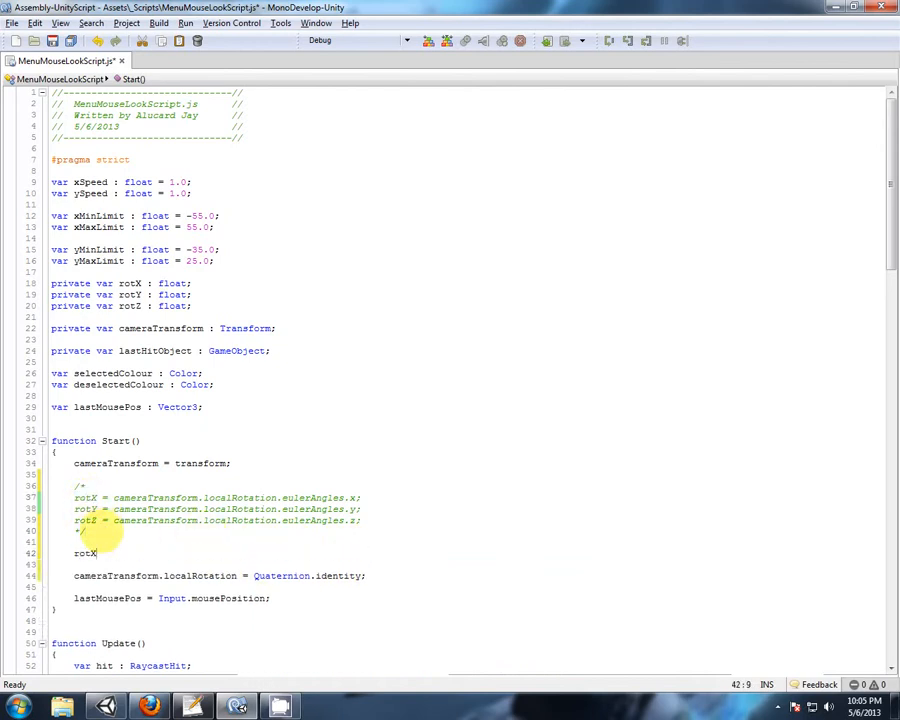
pyautogui.write('=')
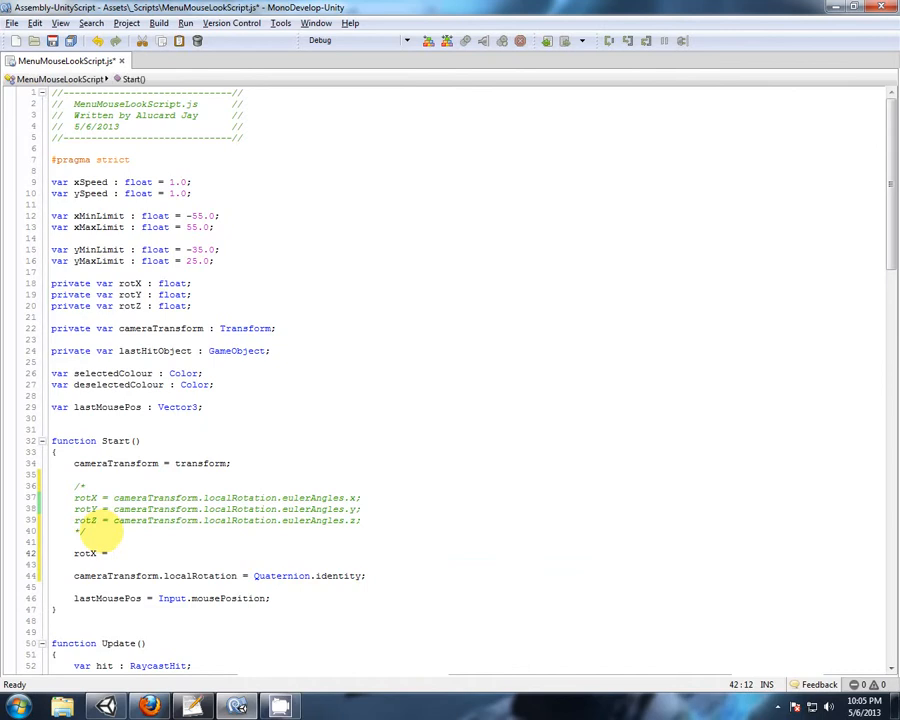
pyautogui.write('rotY = rotZ = 0')
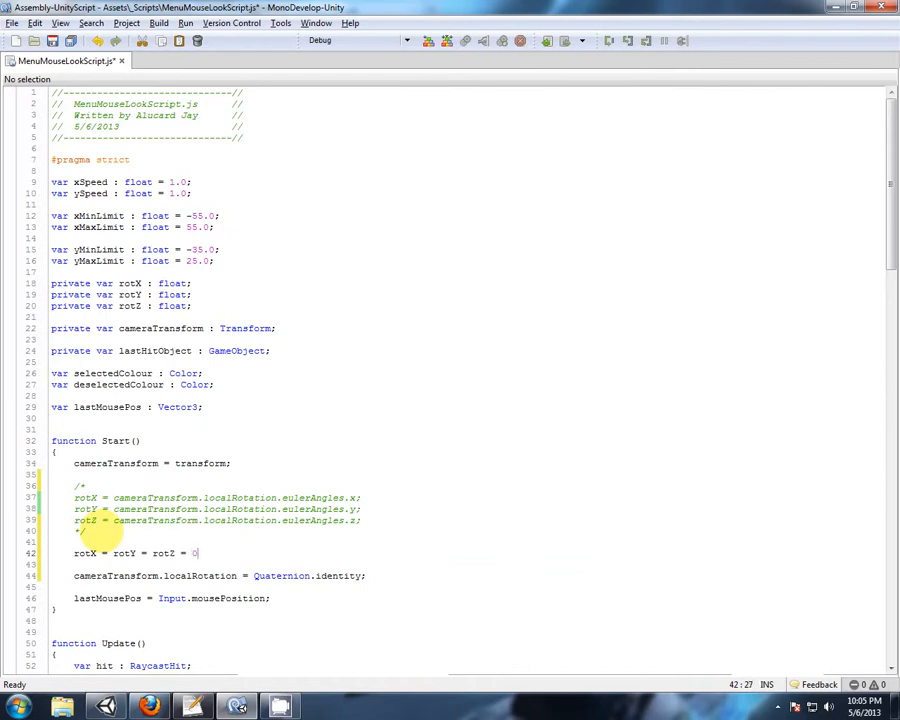
pyautogui.write('.0;')
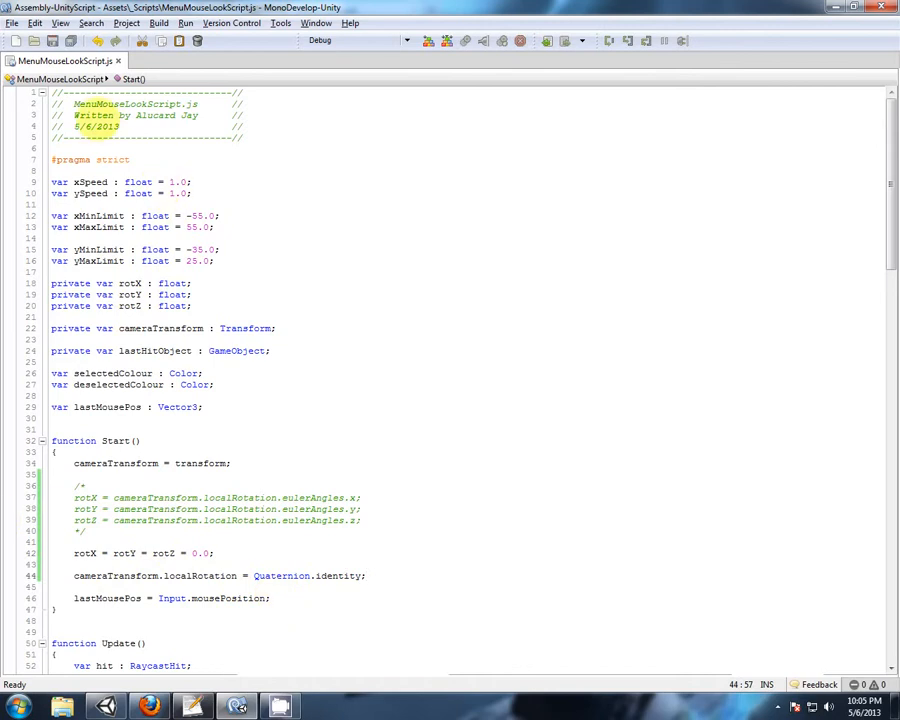
# - Save MenuMouseLookScript.js and switch back to the Unity editor
pyautogui.click(237, 707)
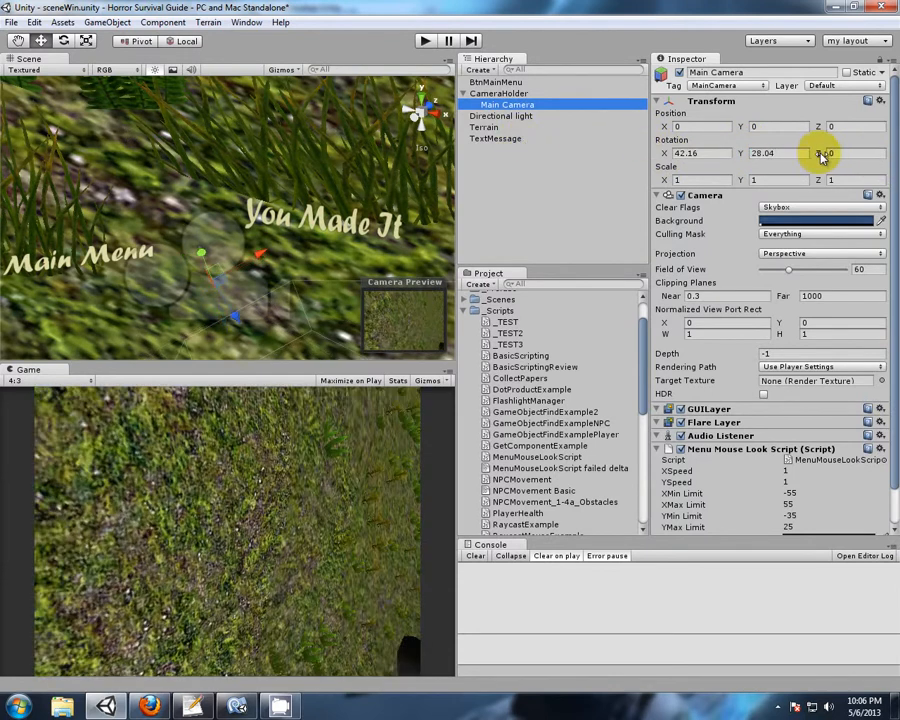
# - Play-test with a tilted Main Camera, confirming its rotation resets to 0, 0, 0
pyautogui.click(424, 40)
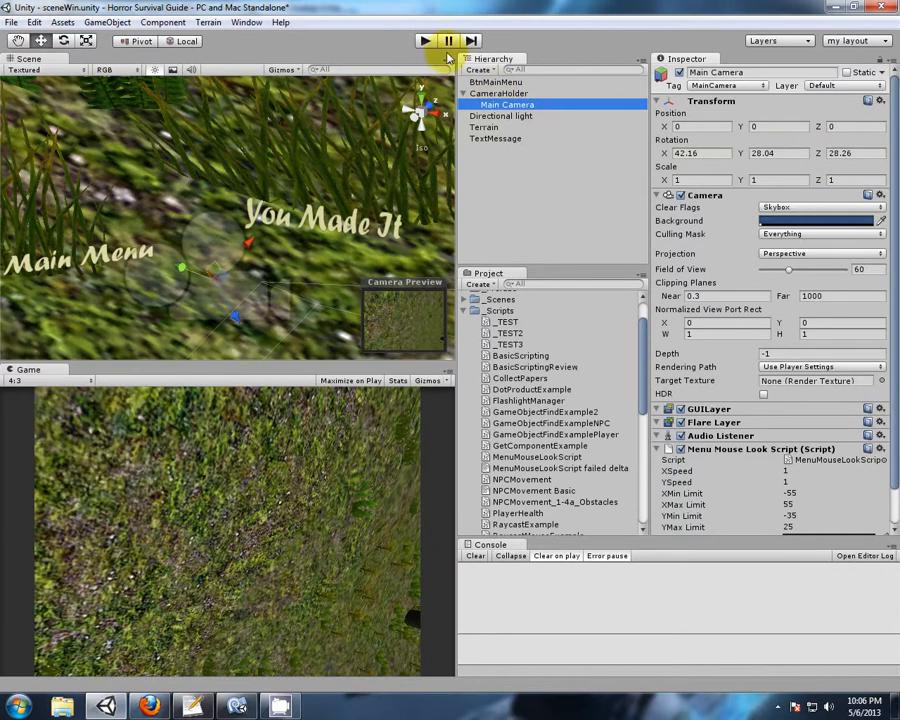
pyautogui.click(424, 40)
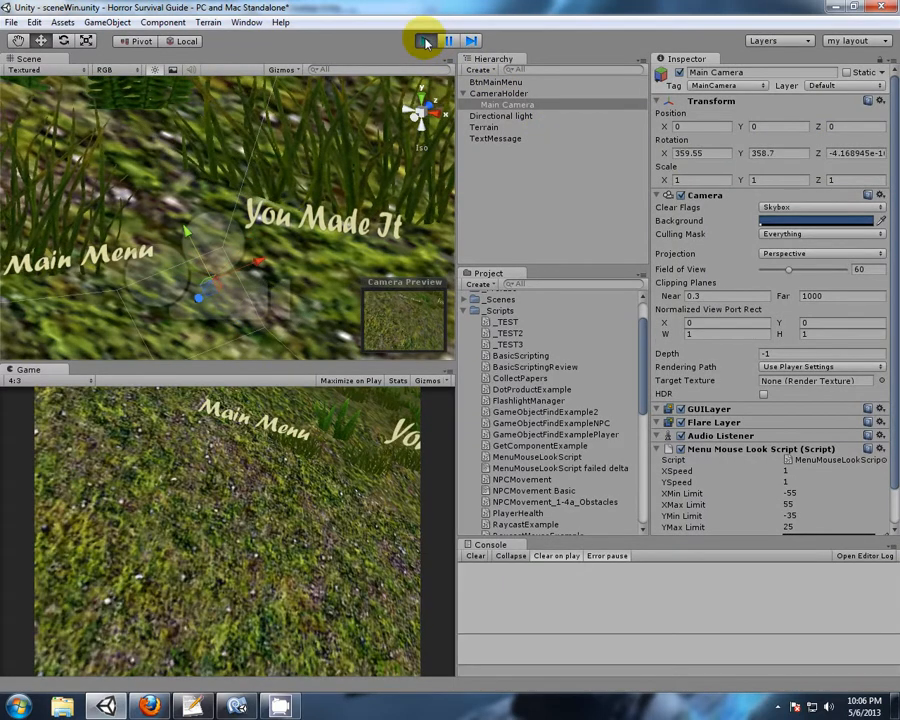
pyautogui.click(421, 40)
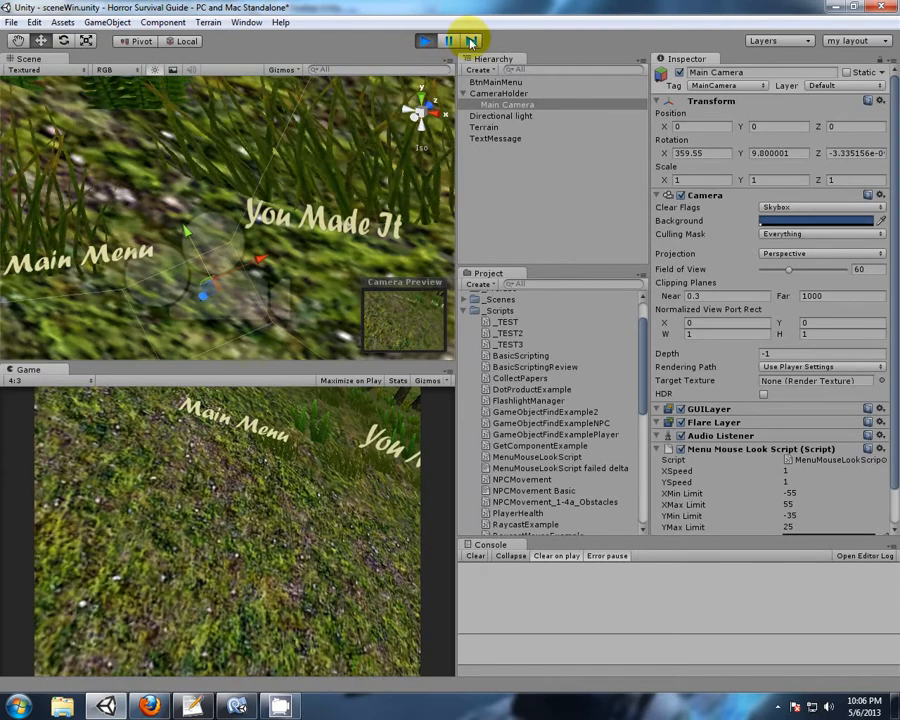
pyautogui.click(424, 40)
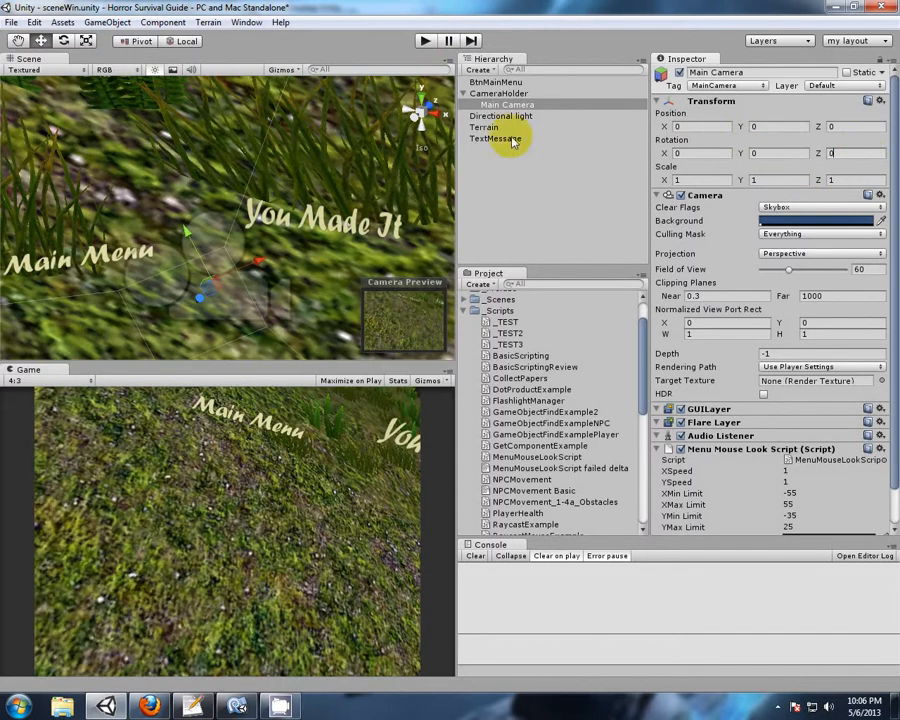
pyautogui.click(498, 92)
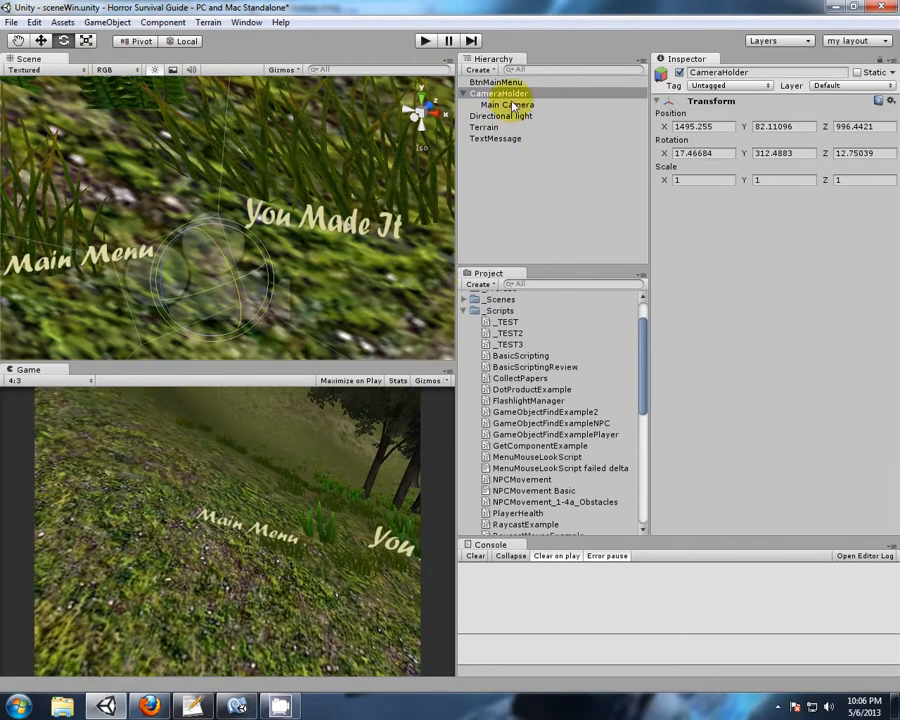
# - Select Main Camera to see its rotation still at 0, 0, 0
pyautogui.click(505, 104)
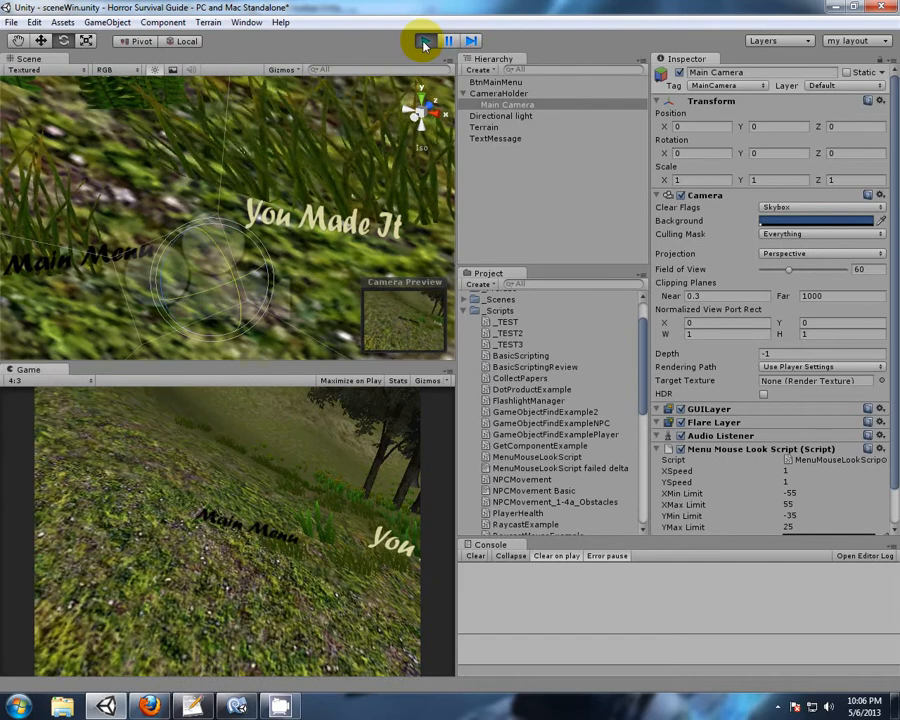
# - Replay the scene to confirm a level camera, then stop and inspect CameraHolder
pyautogui.click(425, 40)
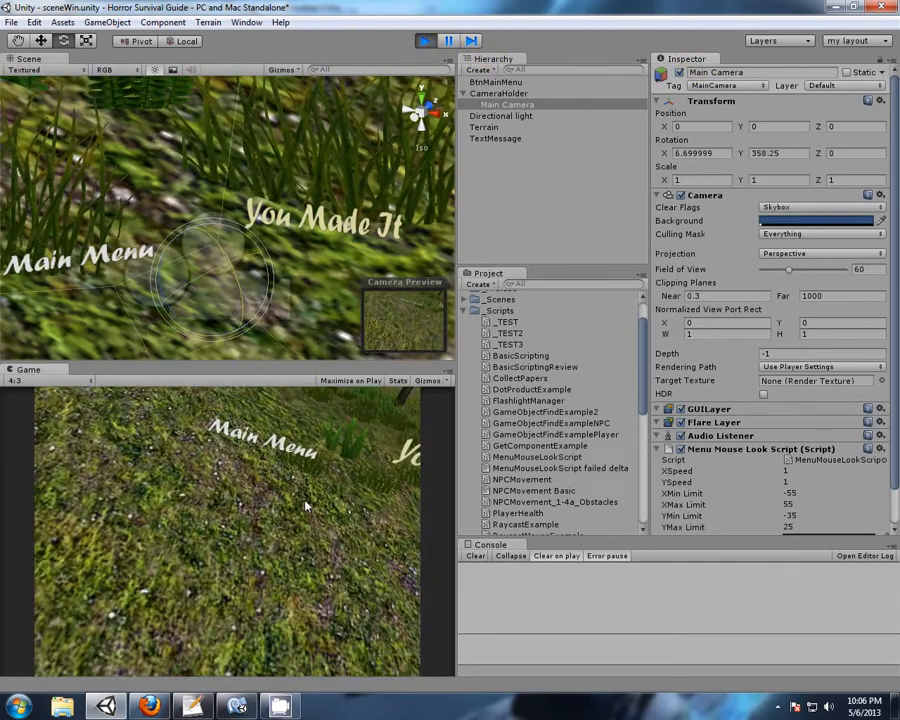
pyautogui.click(424, 40)
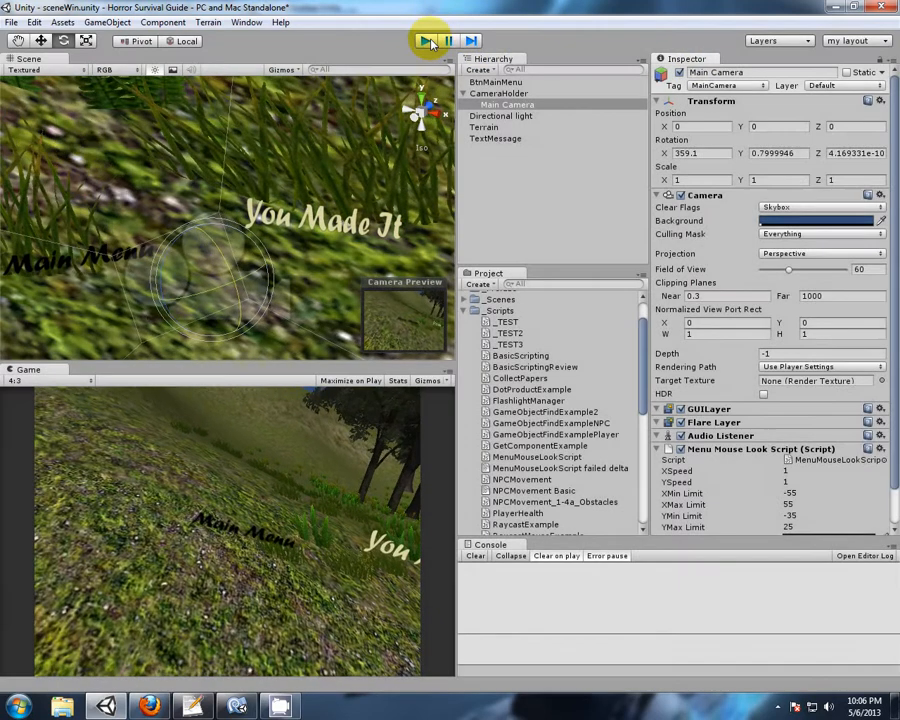
pyautogui.click(424, 40)
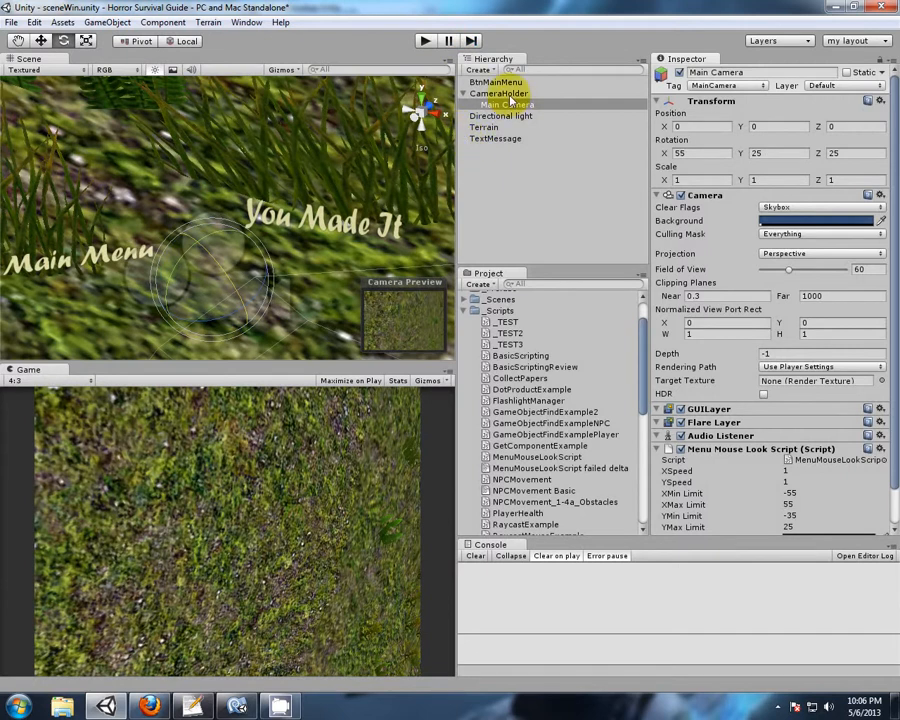
pyautogui.click(499, 93)
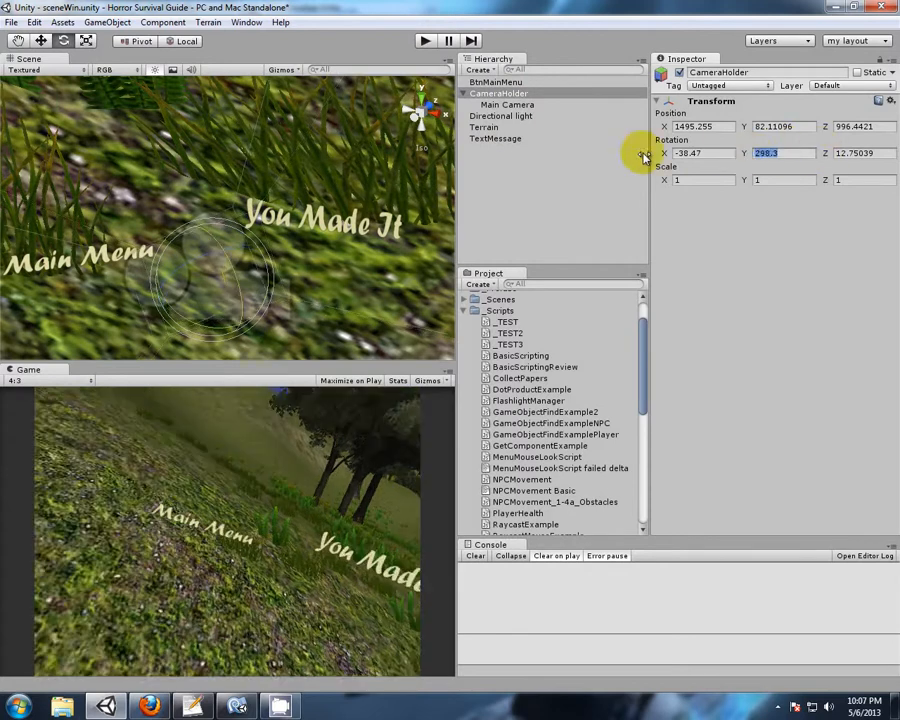
# - Commit CameraHolder's Y rotation of 292.6, zero Main Camera's rotation, and reselect CameraHolder
pyautogui.click(507, 104)
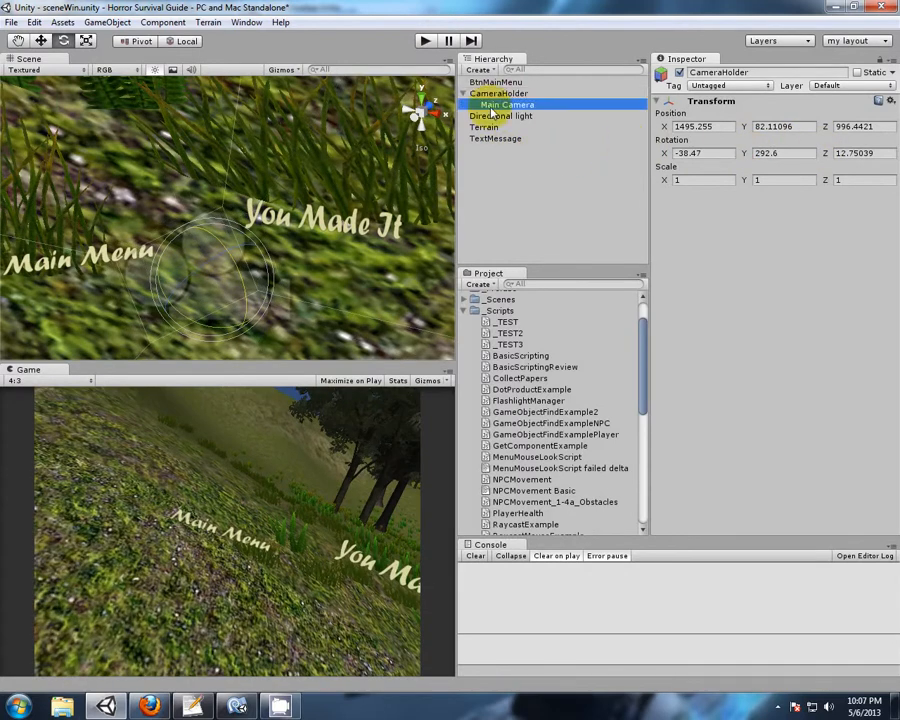
pyautogui.click(507, 104)
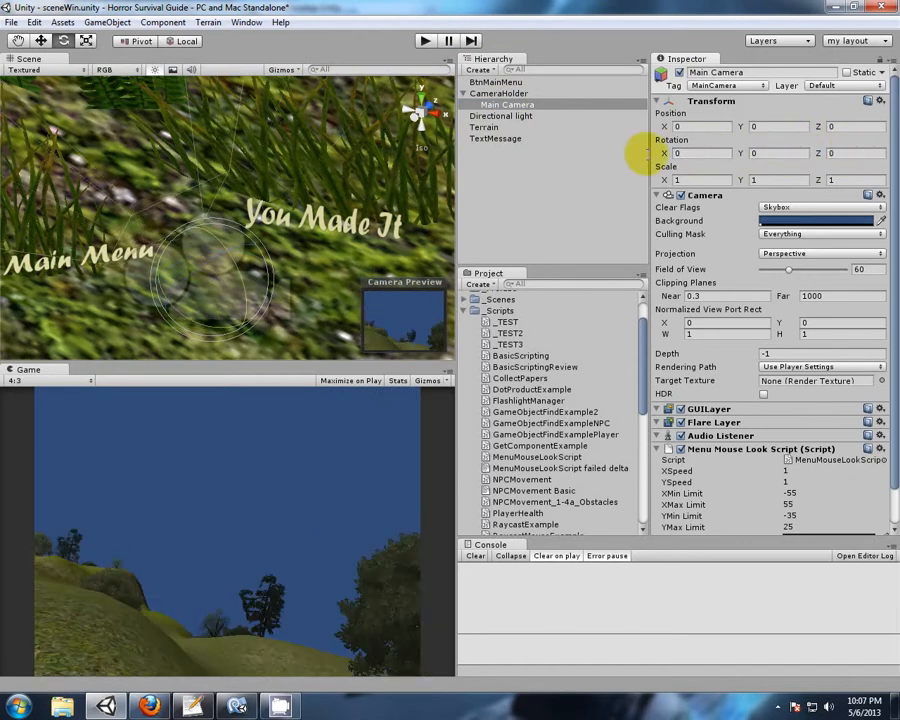
pyautogui.click(499, 93)
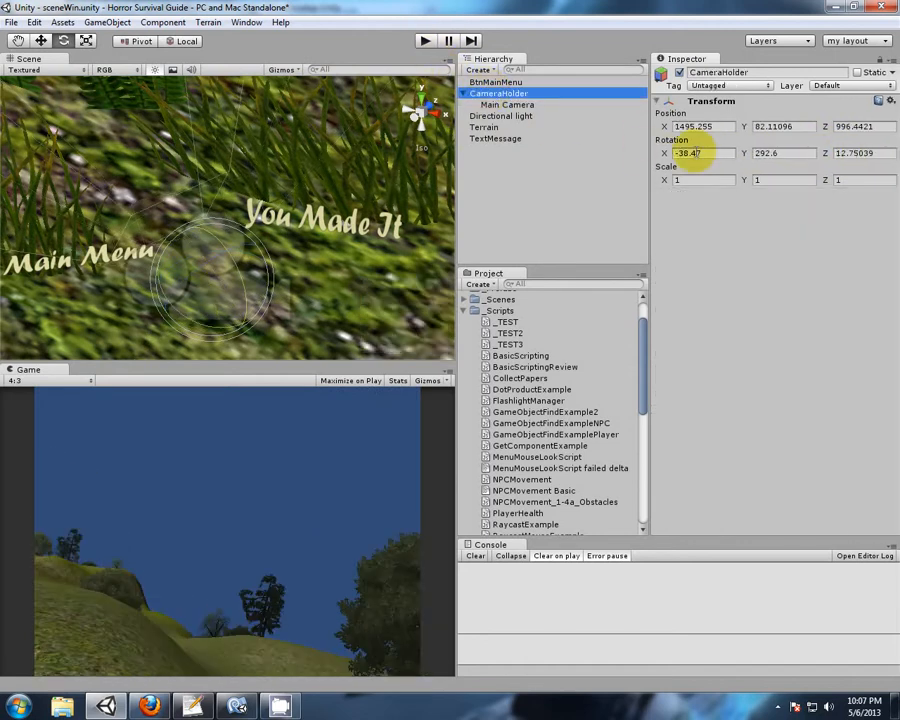